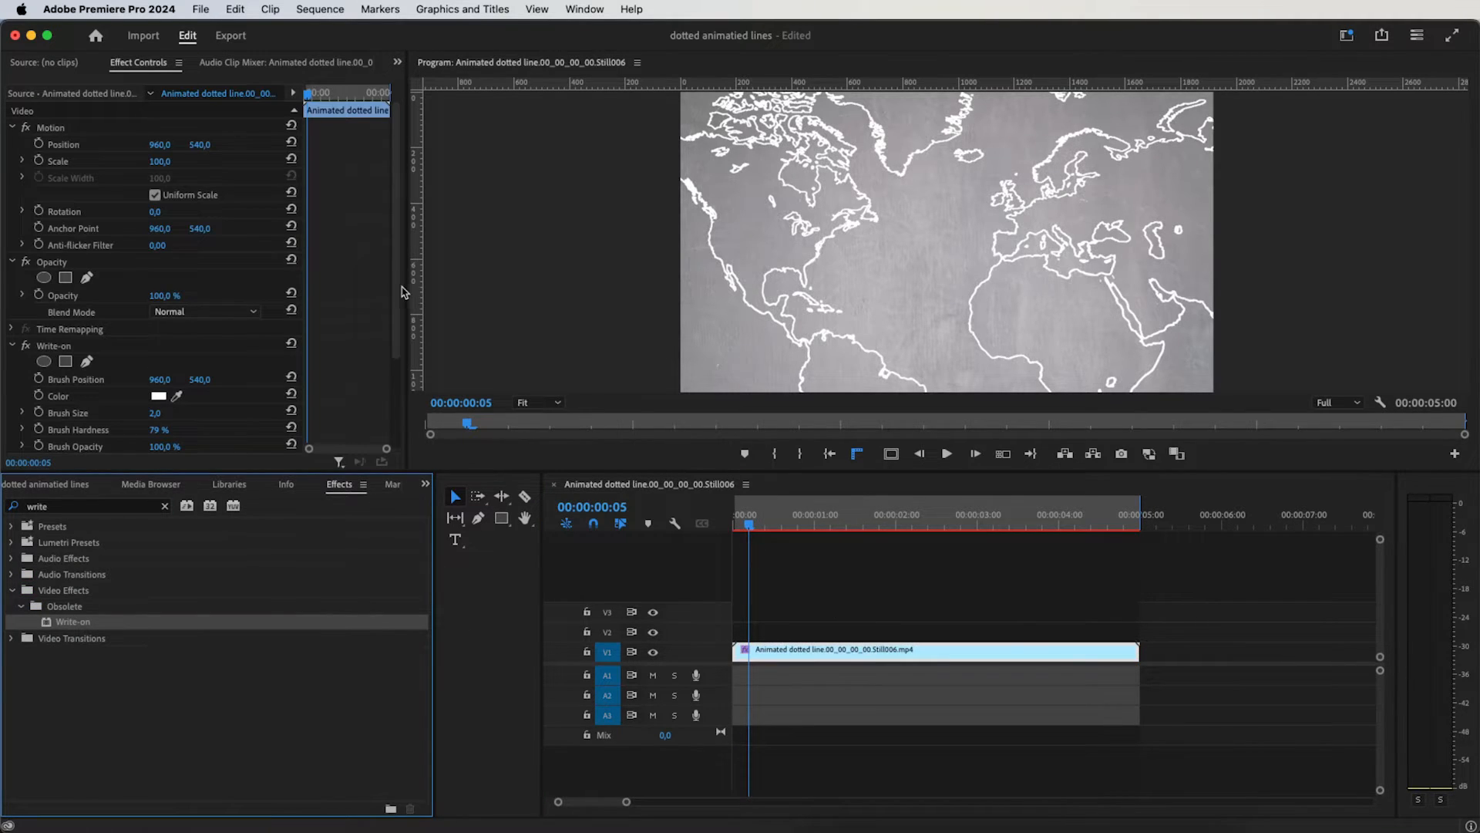
# Place the Write-on brush crosshair on the US east coast as the stroke's starting point.
pyautogui.scroll(-3)
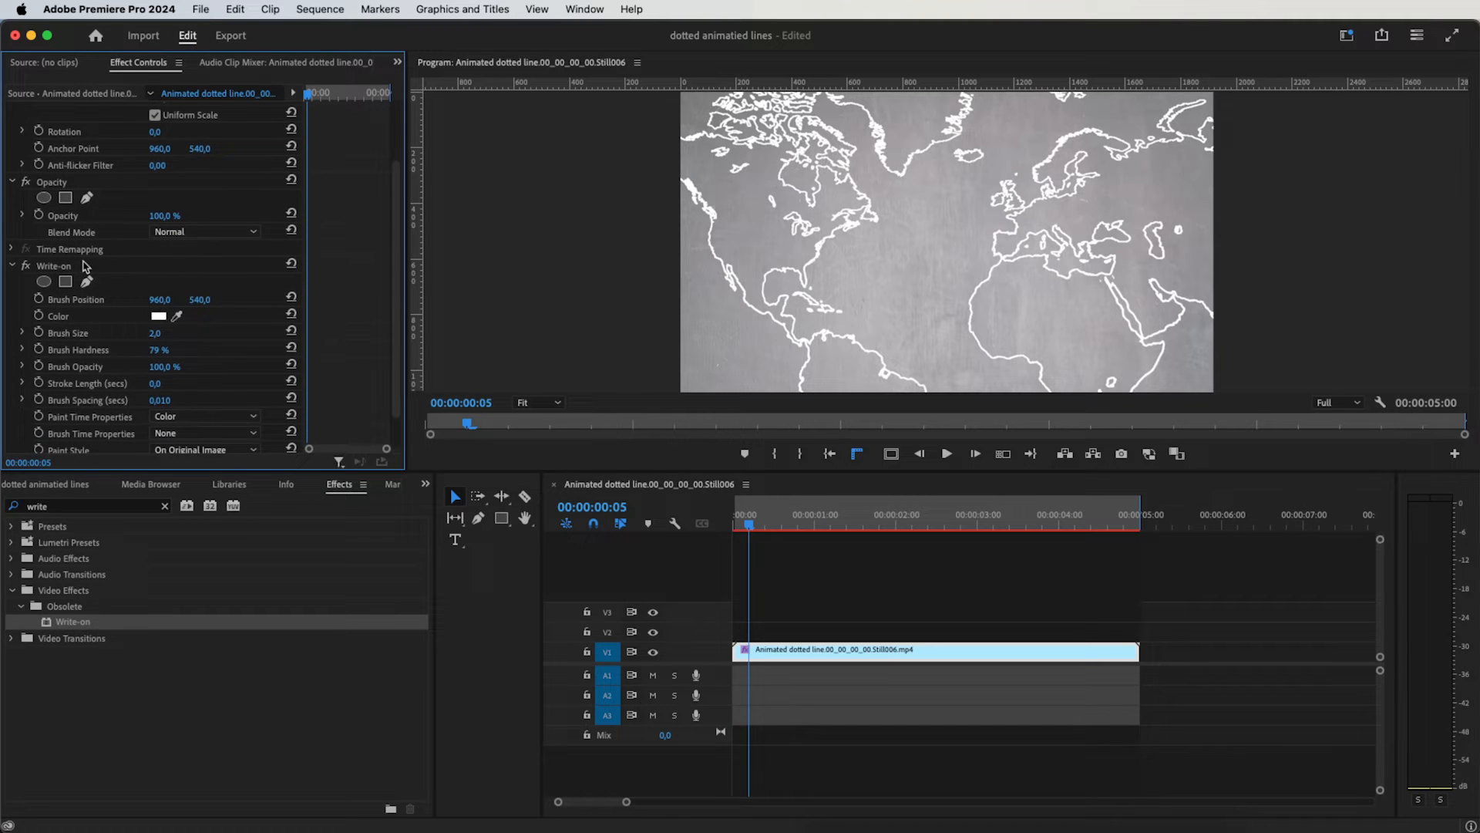
pyautogui.click(54, 265)
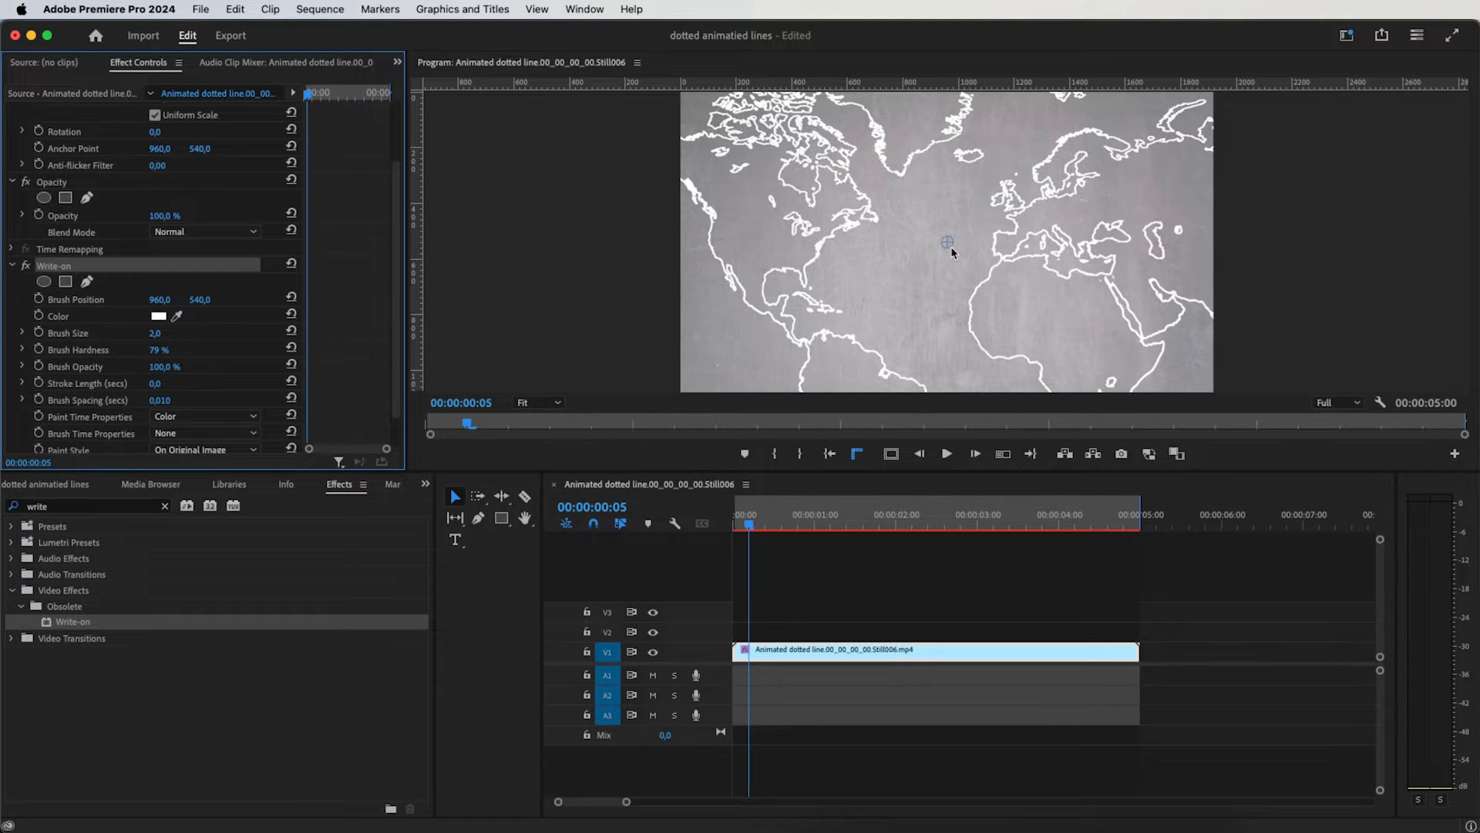
pyautogui.moveTo(947, 242); pyautogui.dragTo(800, 253)
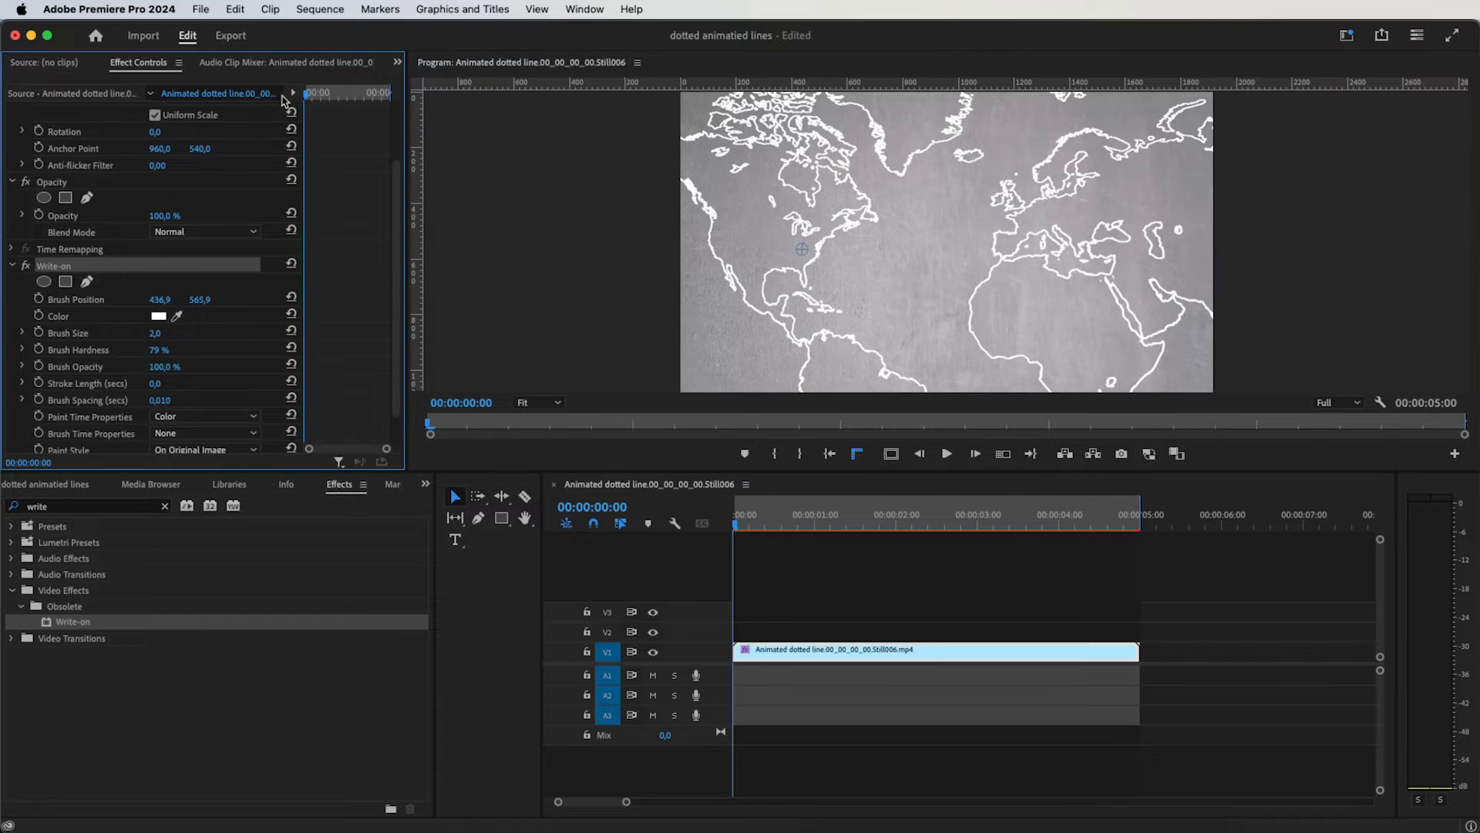
# Keyframe Brush Size from 0.0 at the first frame to 15.0 about two seconds in.
pyautogui.click(75, 333)
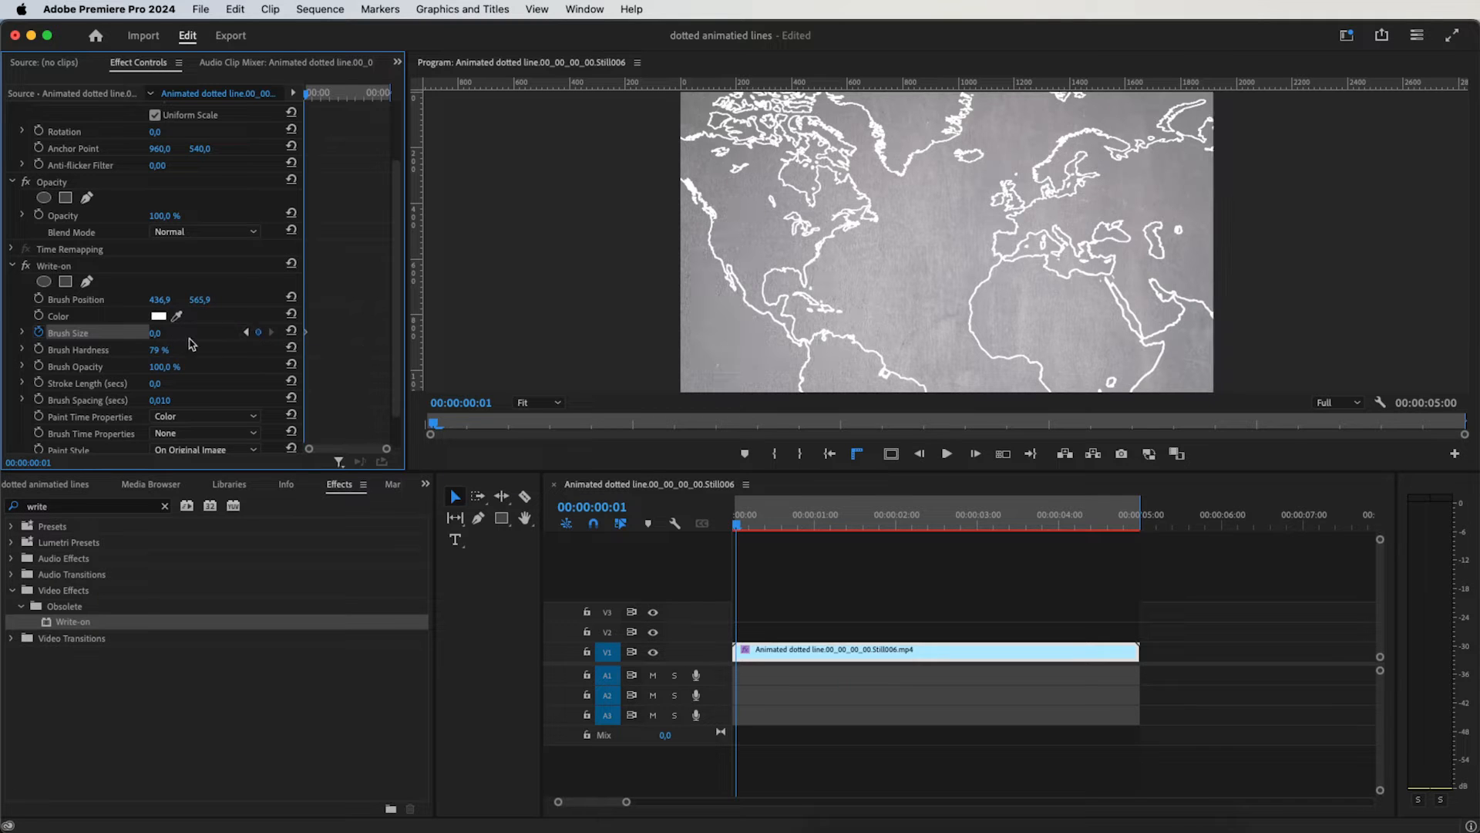
pyautogui.moveTo(155, 333); pyautogui.dragTo(168, 333)
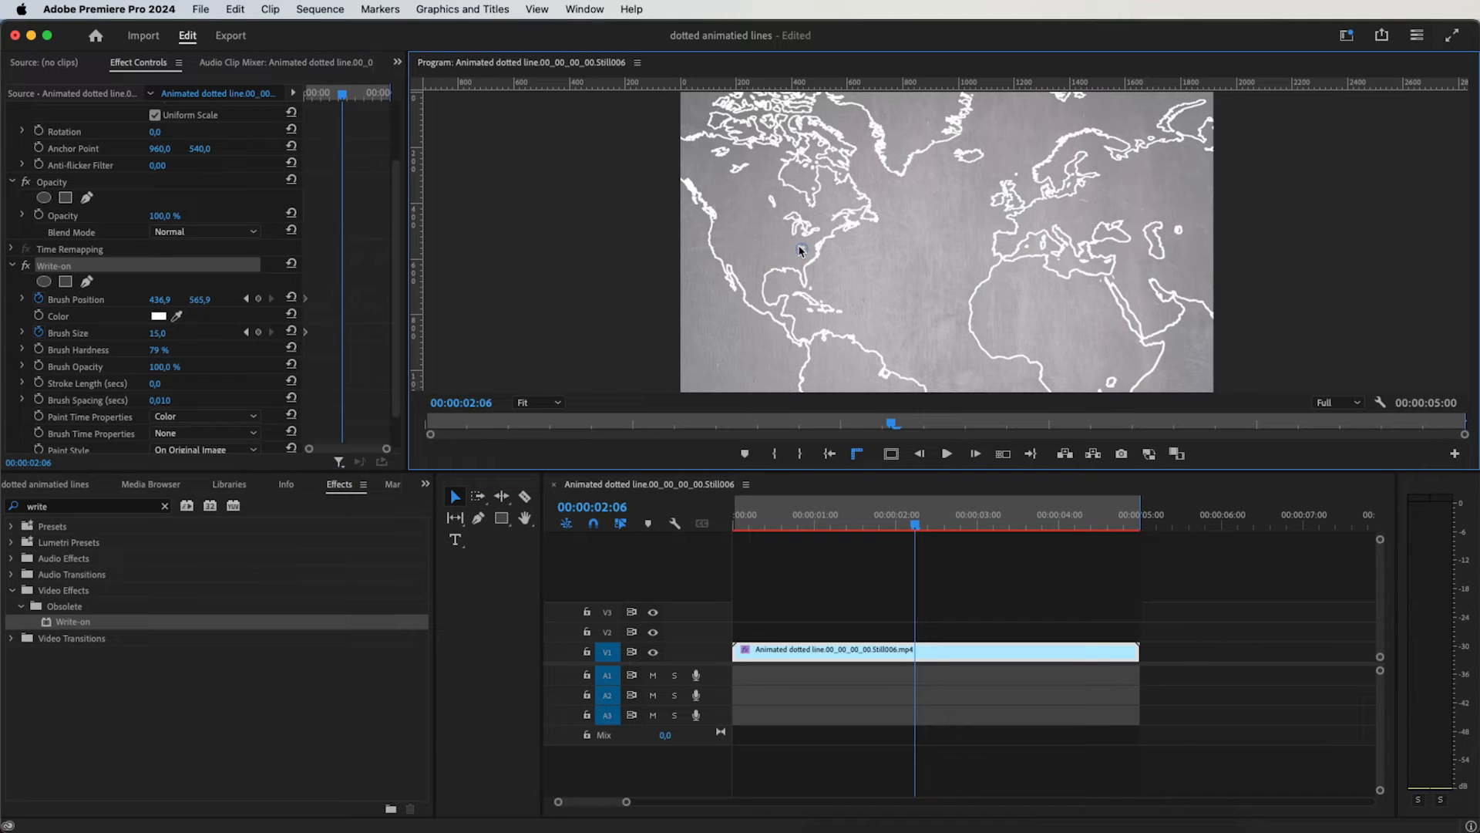
# Keyframe Brush Position across the Atlantic toward Africa and preview the drawn white arc.
pyautogui.moveTo(798, 250); pyautogui.dragTo(1010, 306)
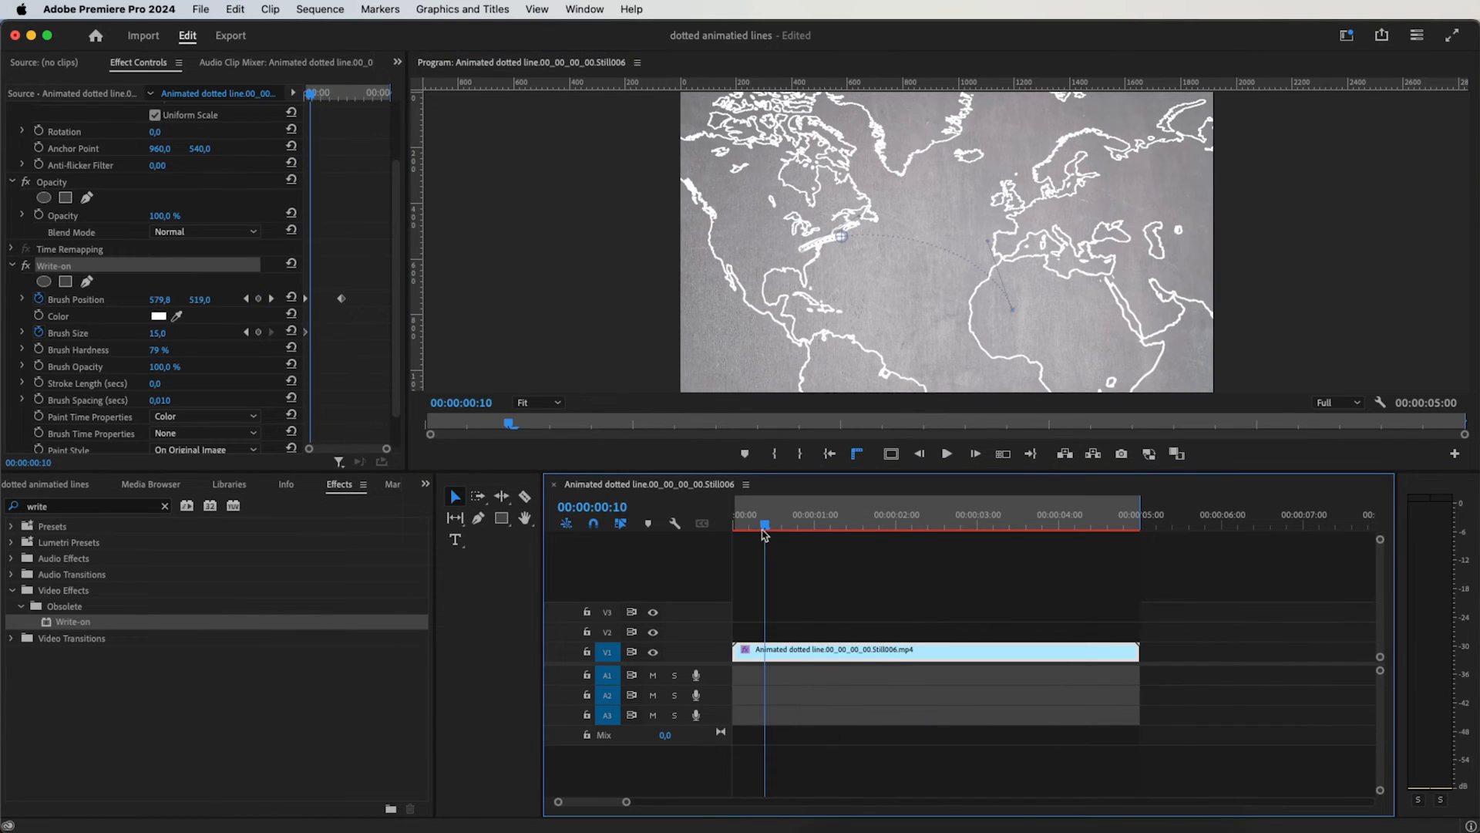
pyautogui.moveTo(764, 525); pyautogui.dragTo(861, 526)
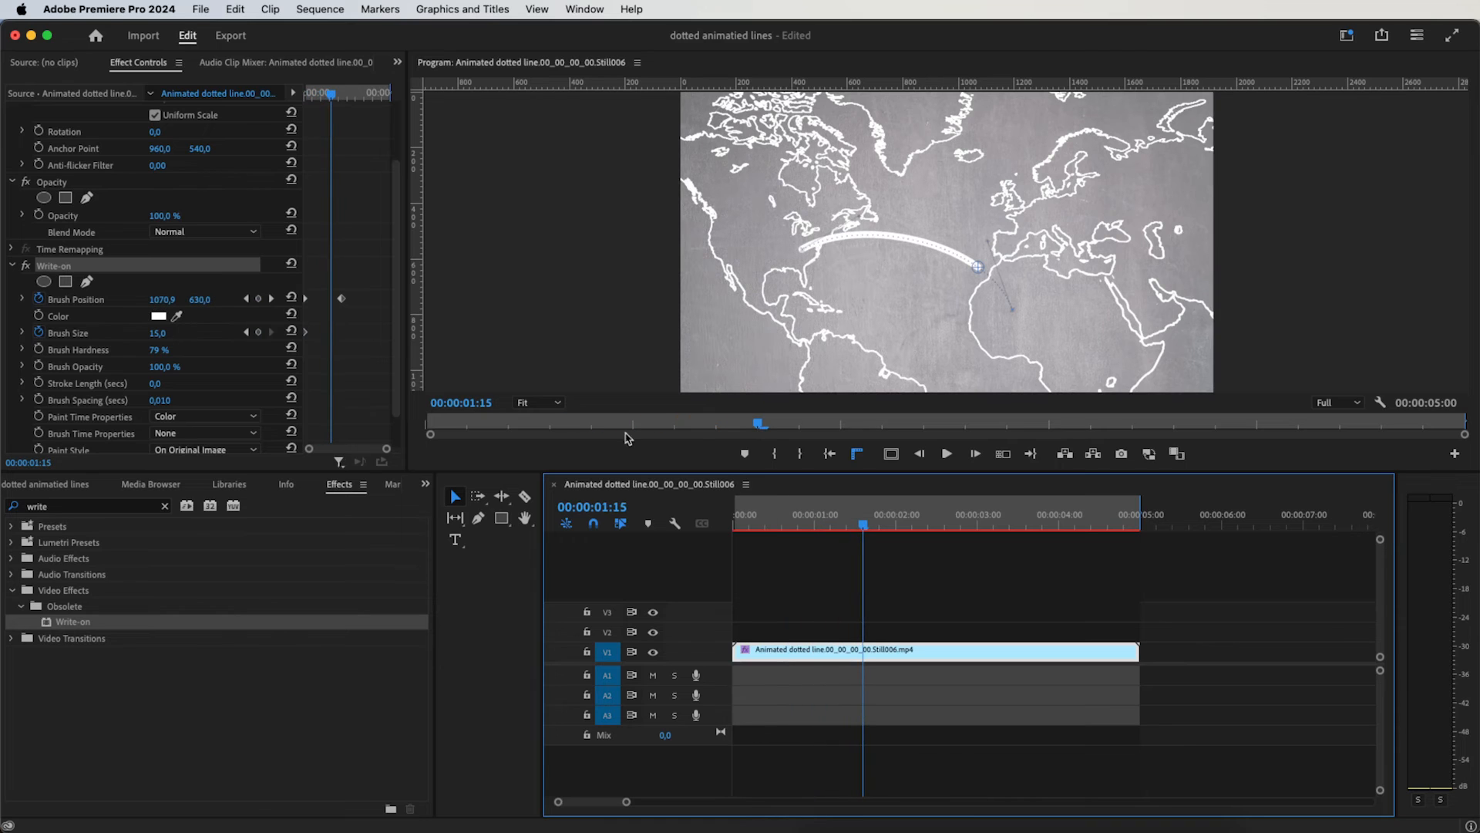